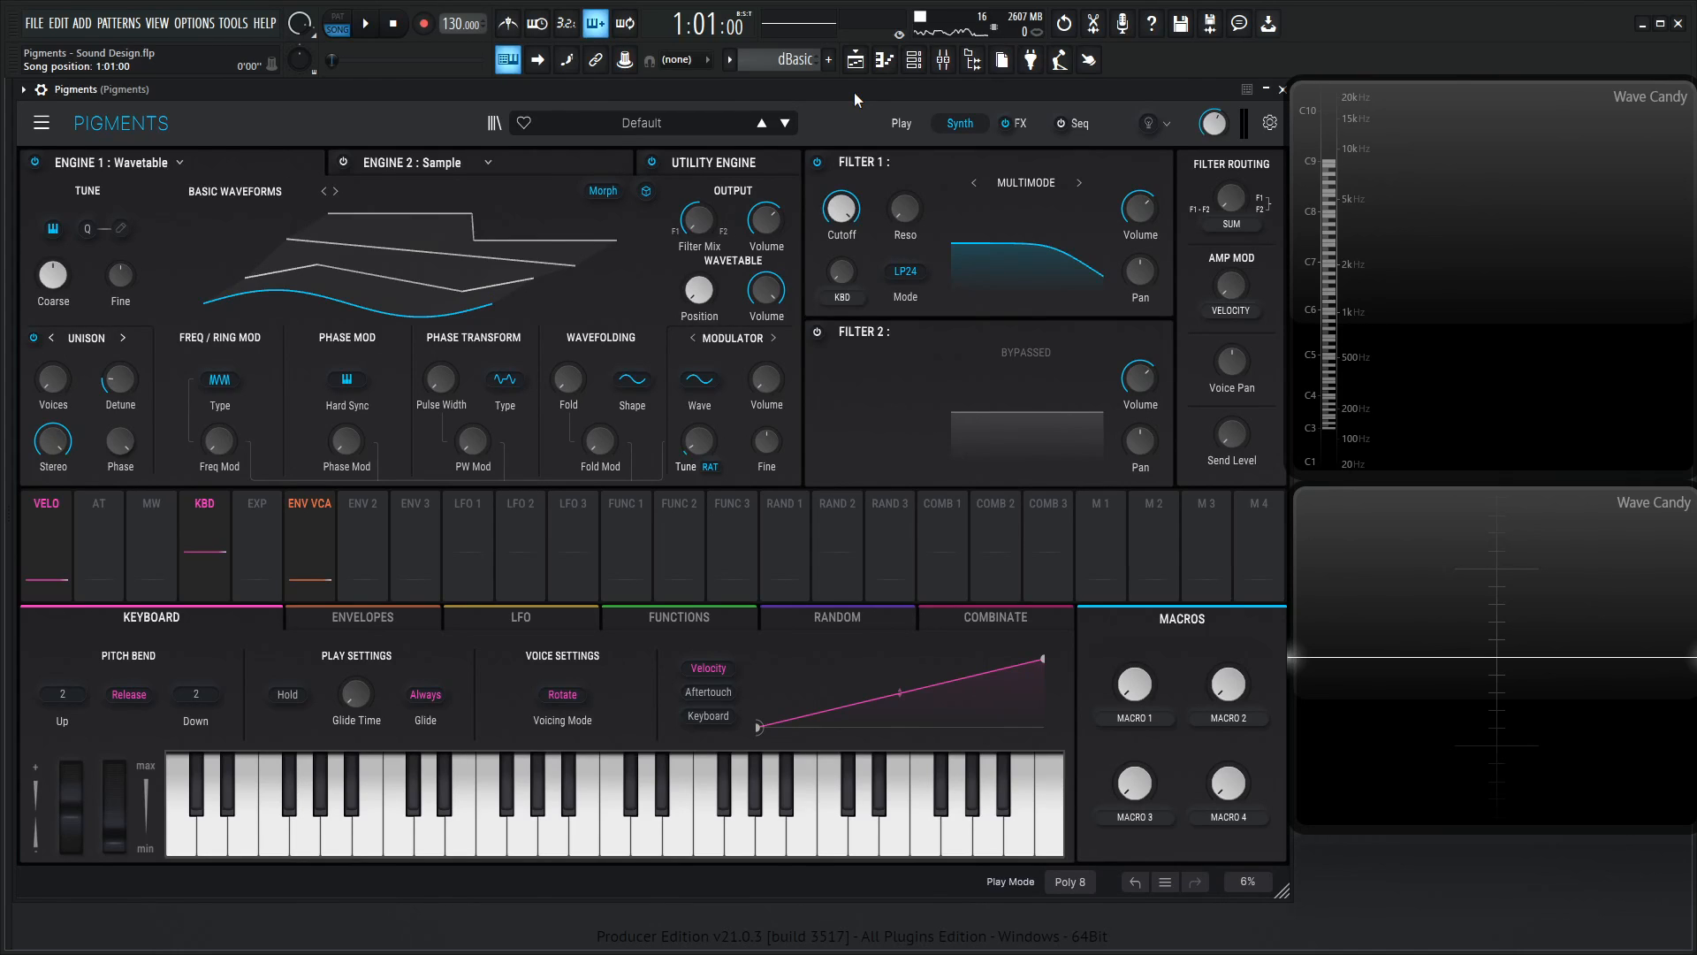
Step: Switch to the FX page to begin building the effects from the Default preset
left_click(1015, 124)
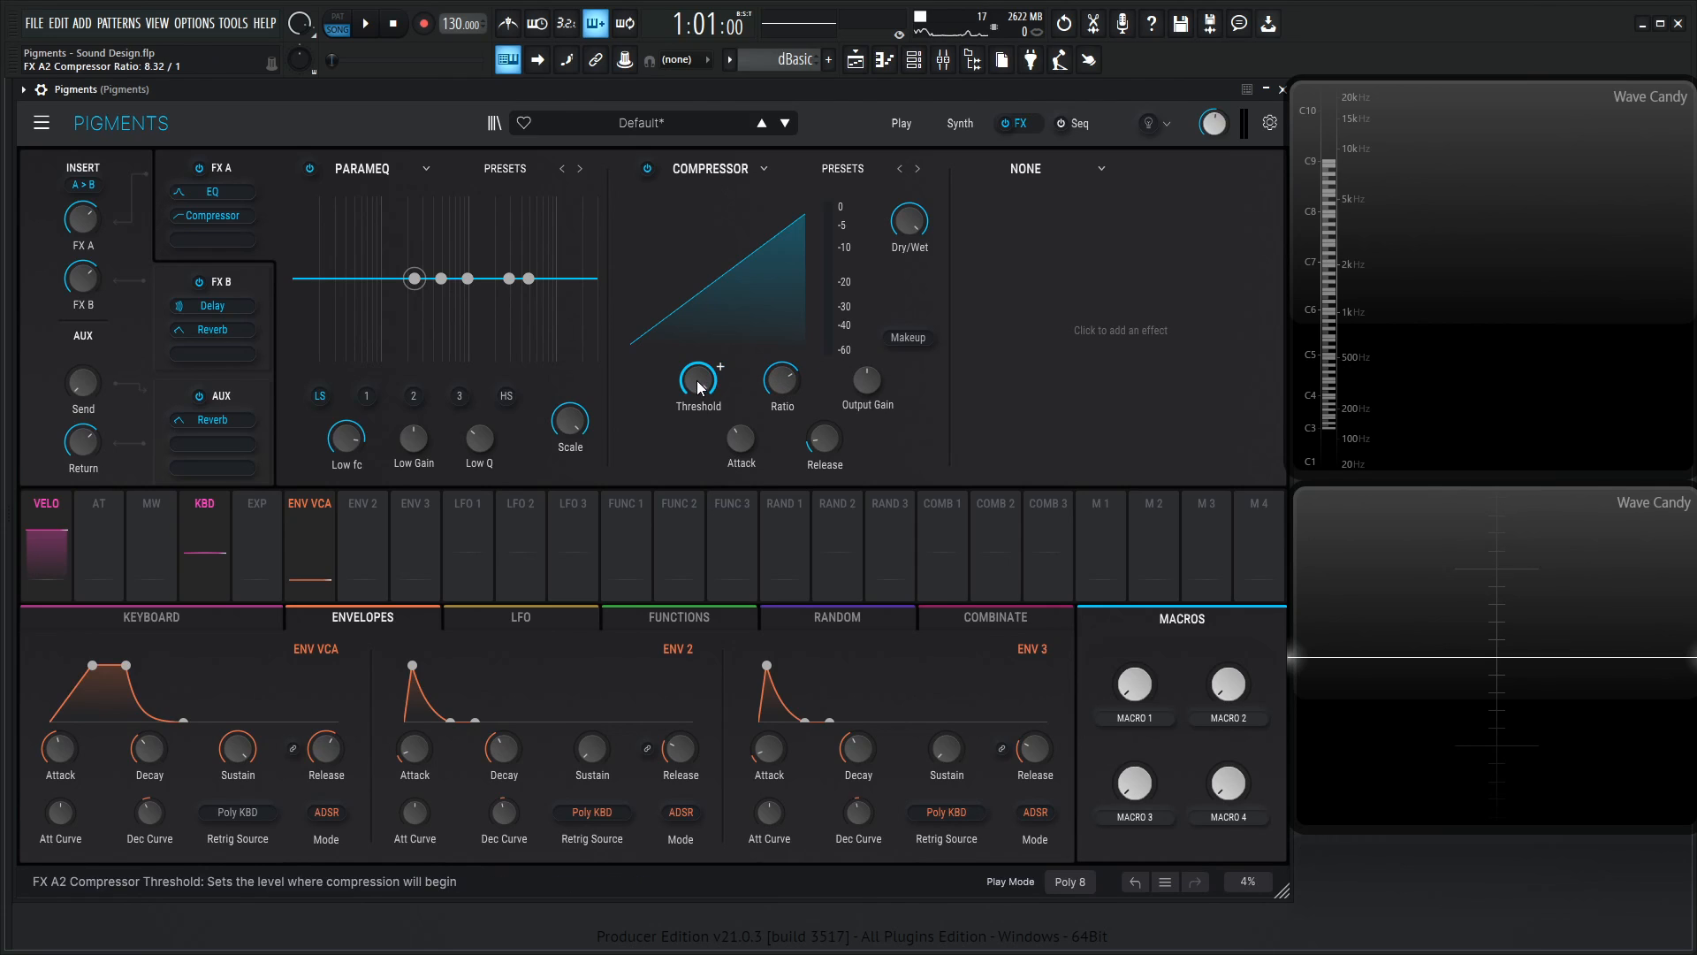
Step: Adjust the compressor threshold in the FX A chain
left_click(956, 122)
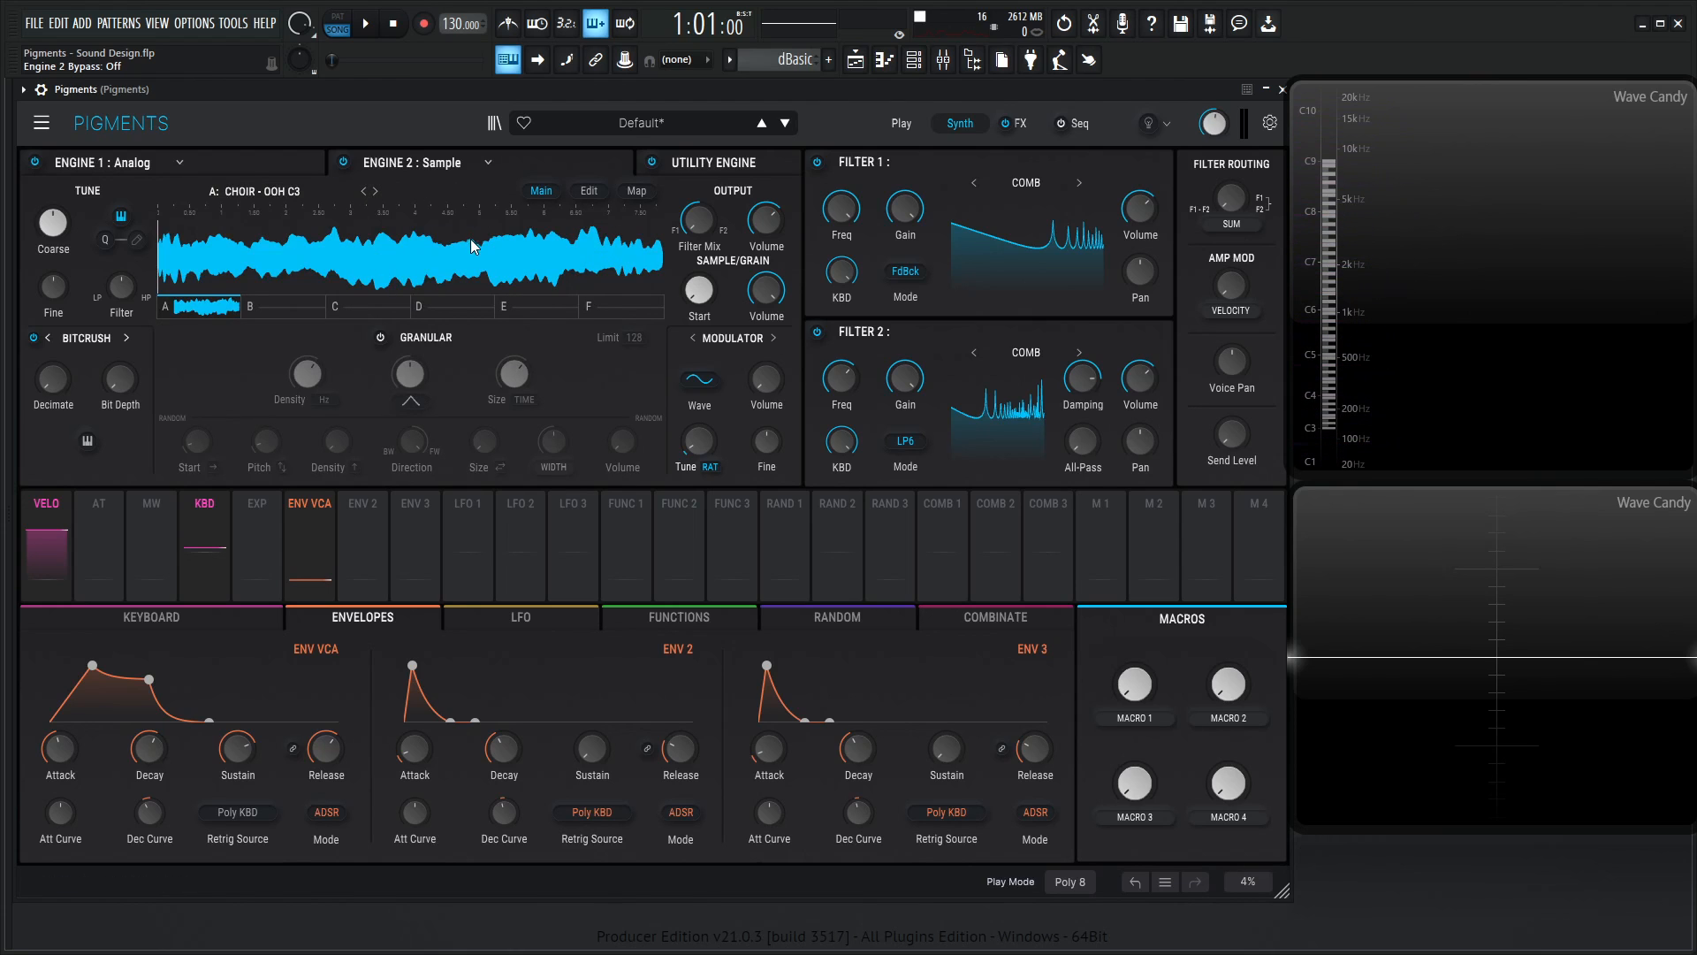
Step: Go to the FX page after loading the Choir - Ooh C3 sample in Engine 2
left_click(1014, 122)
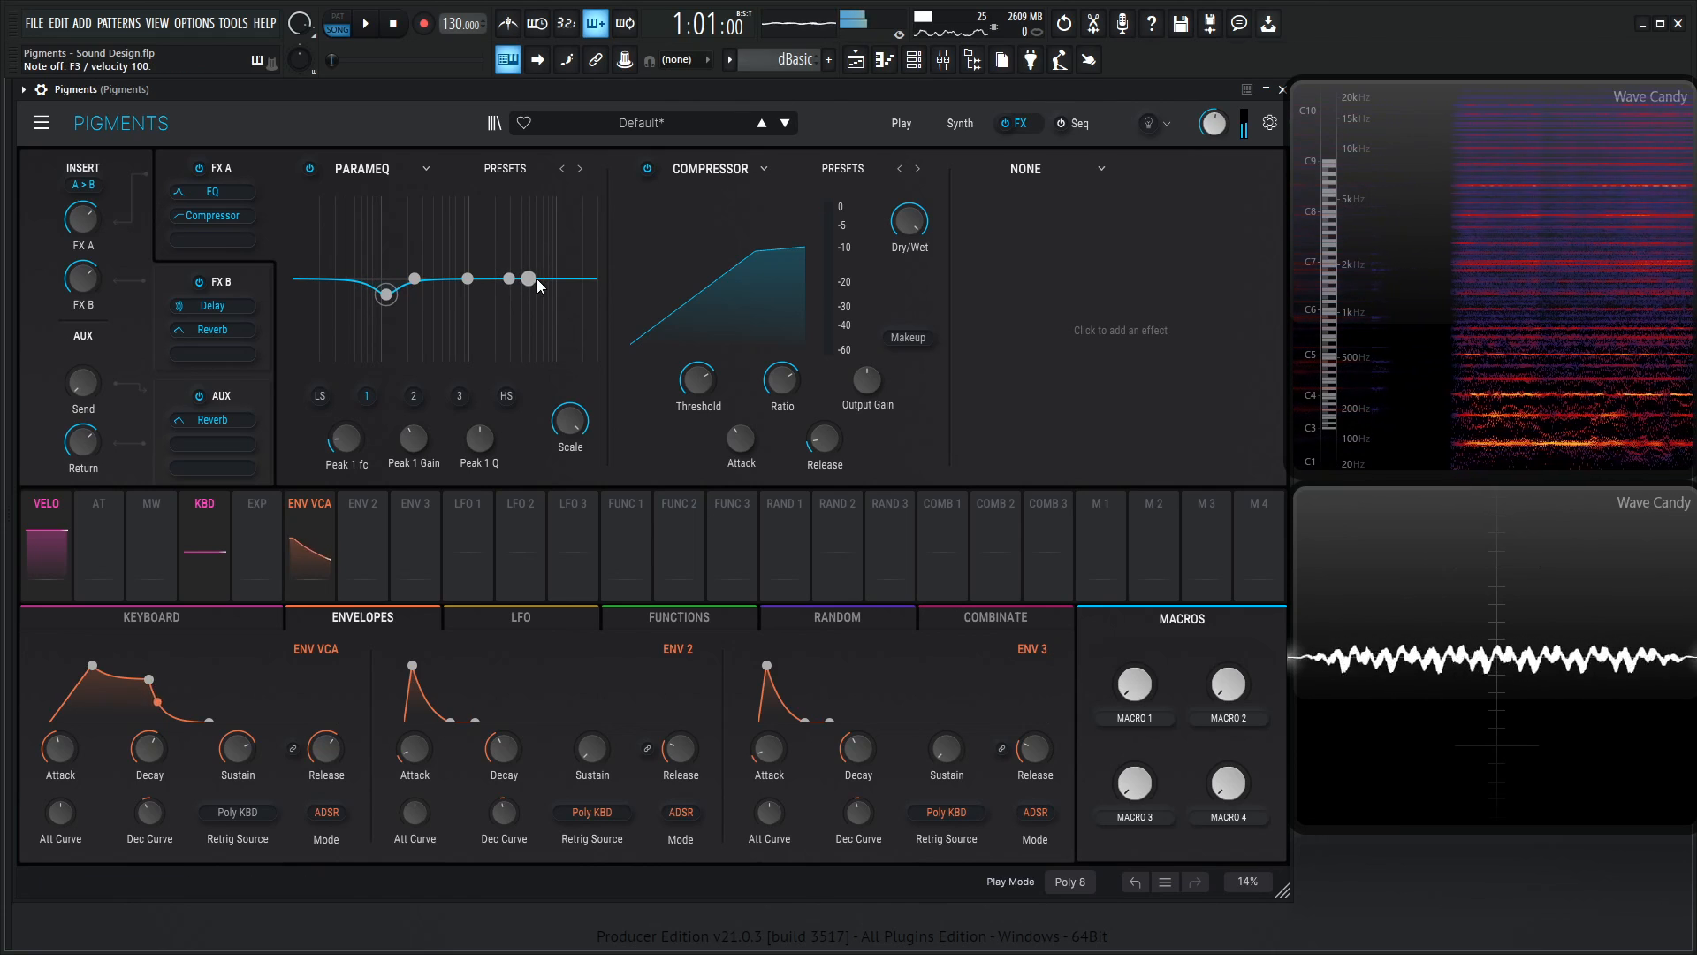
Step: Cut a lower-mid dip on ParamEQ Peak 1 and select the high-shelf band
left_click_drag(509, 277, 476, 269)
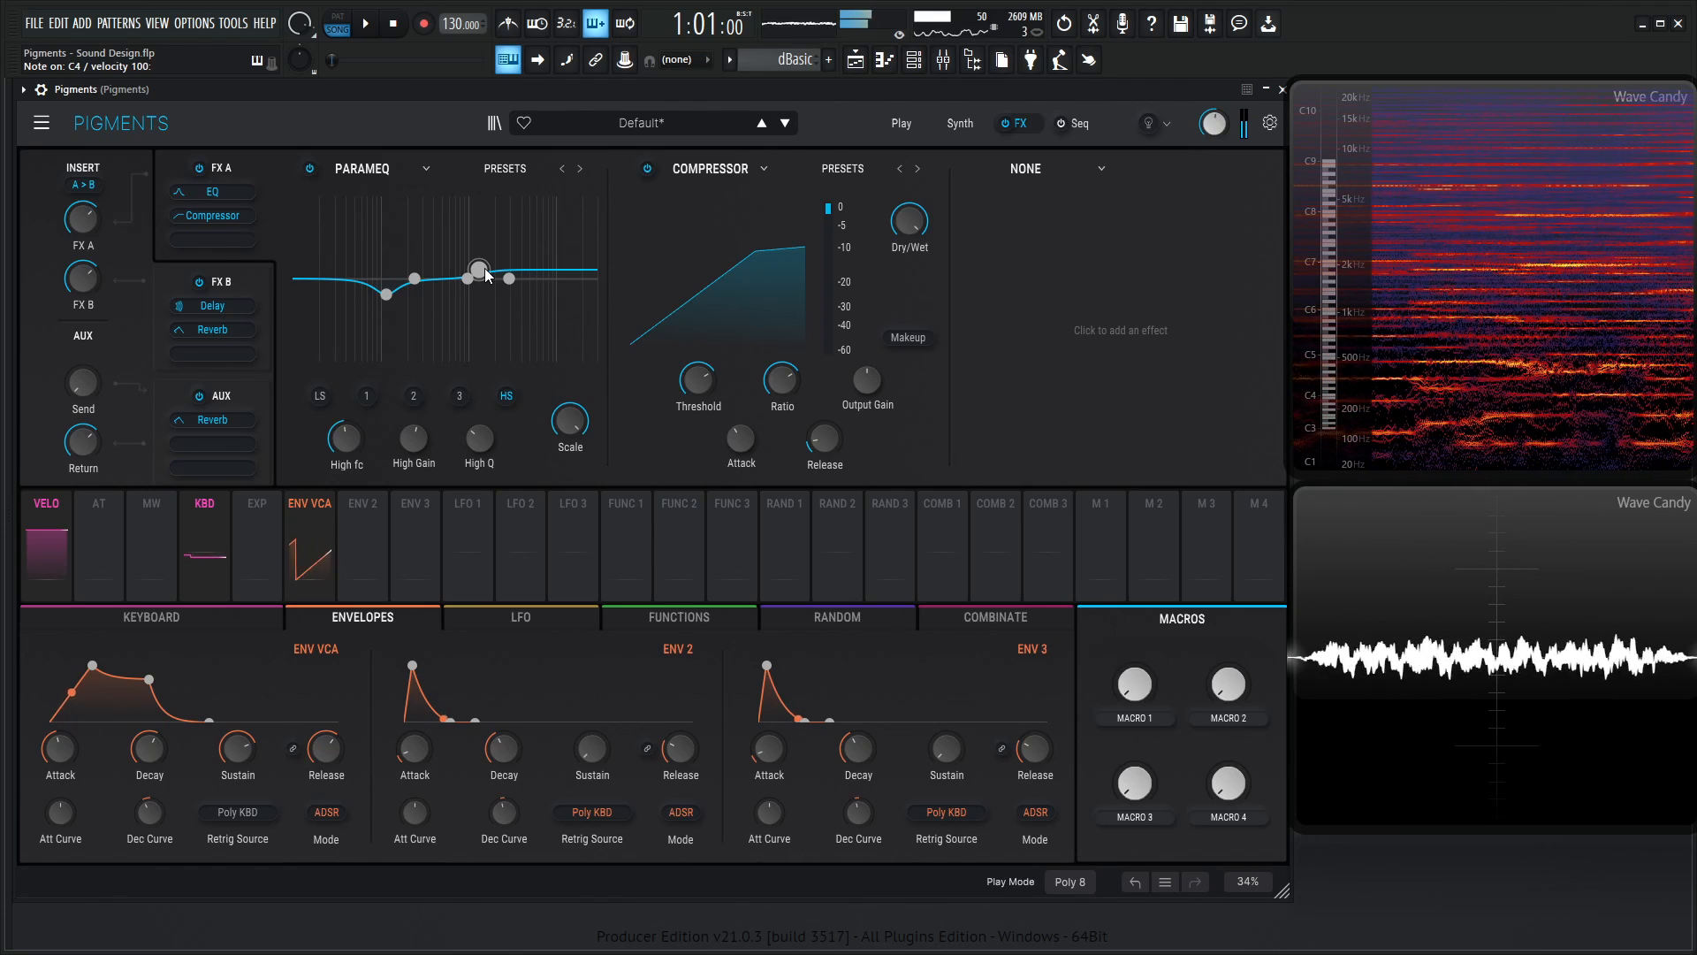
left_click(958, 122)
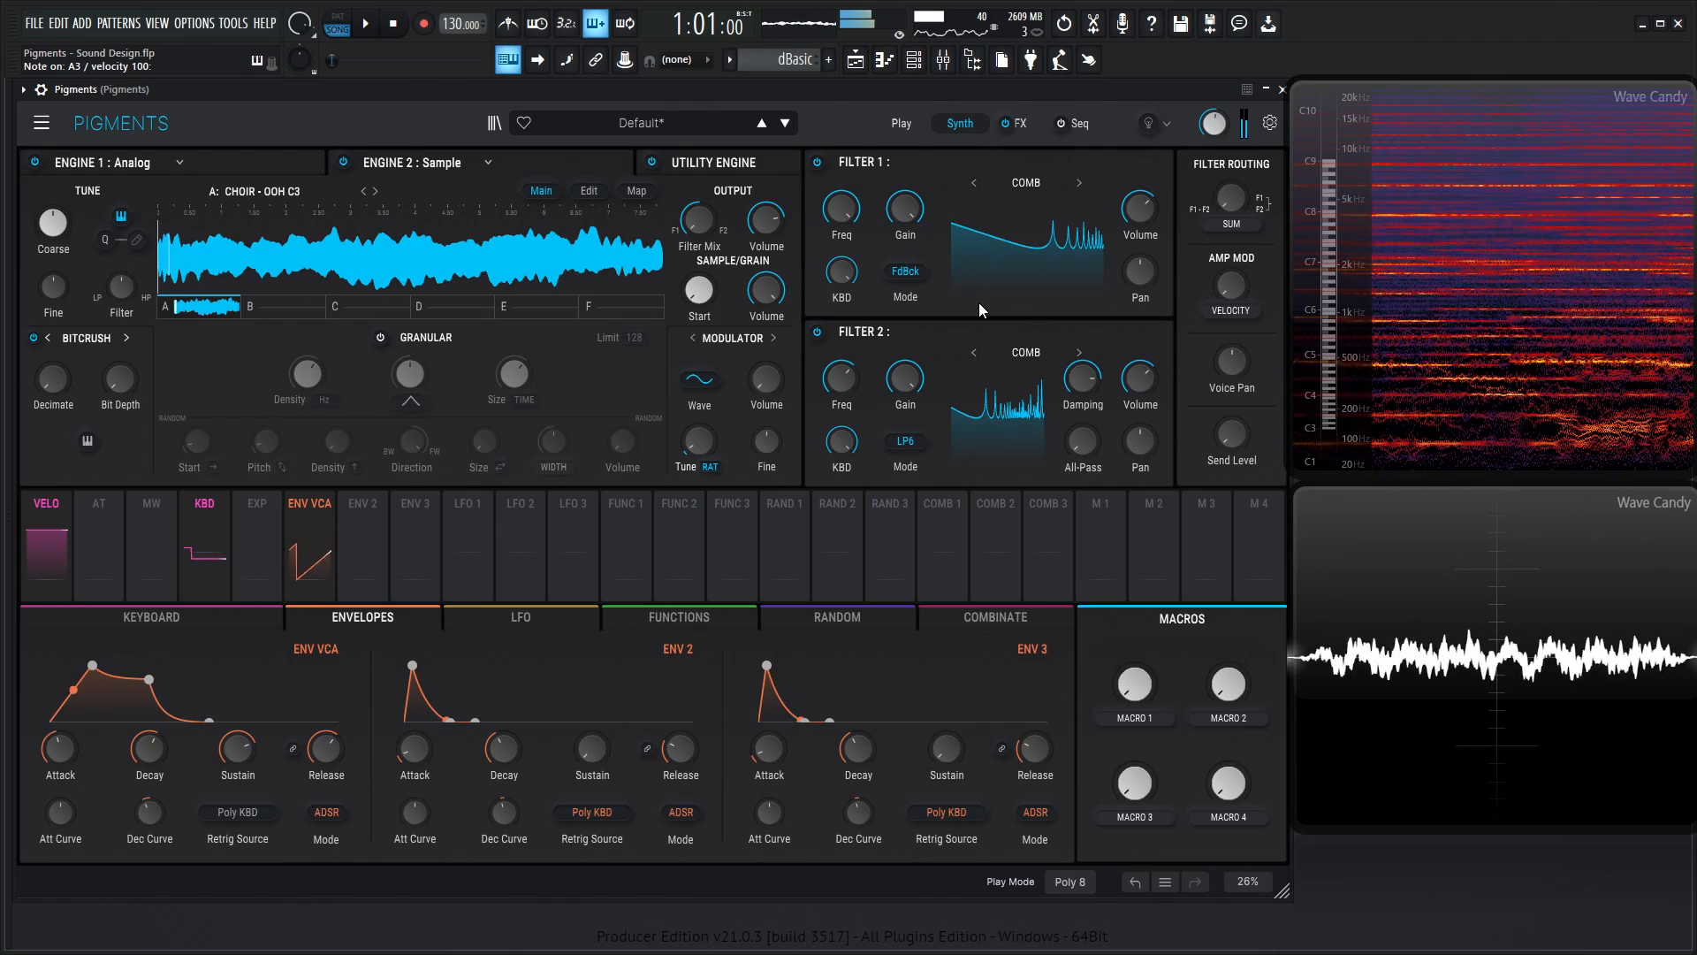
Step: Move to the FX page once both filters are set to Comb
left_click(1014, 122)
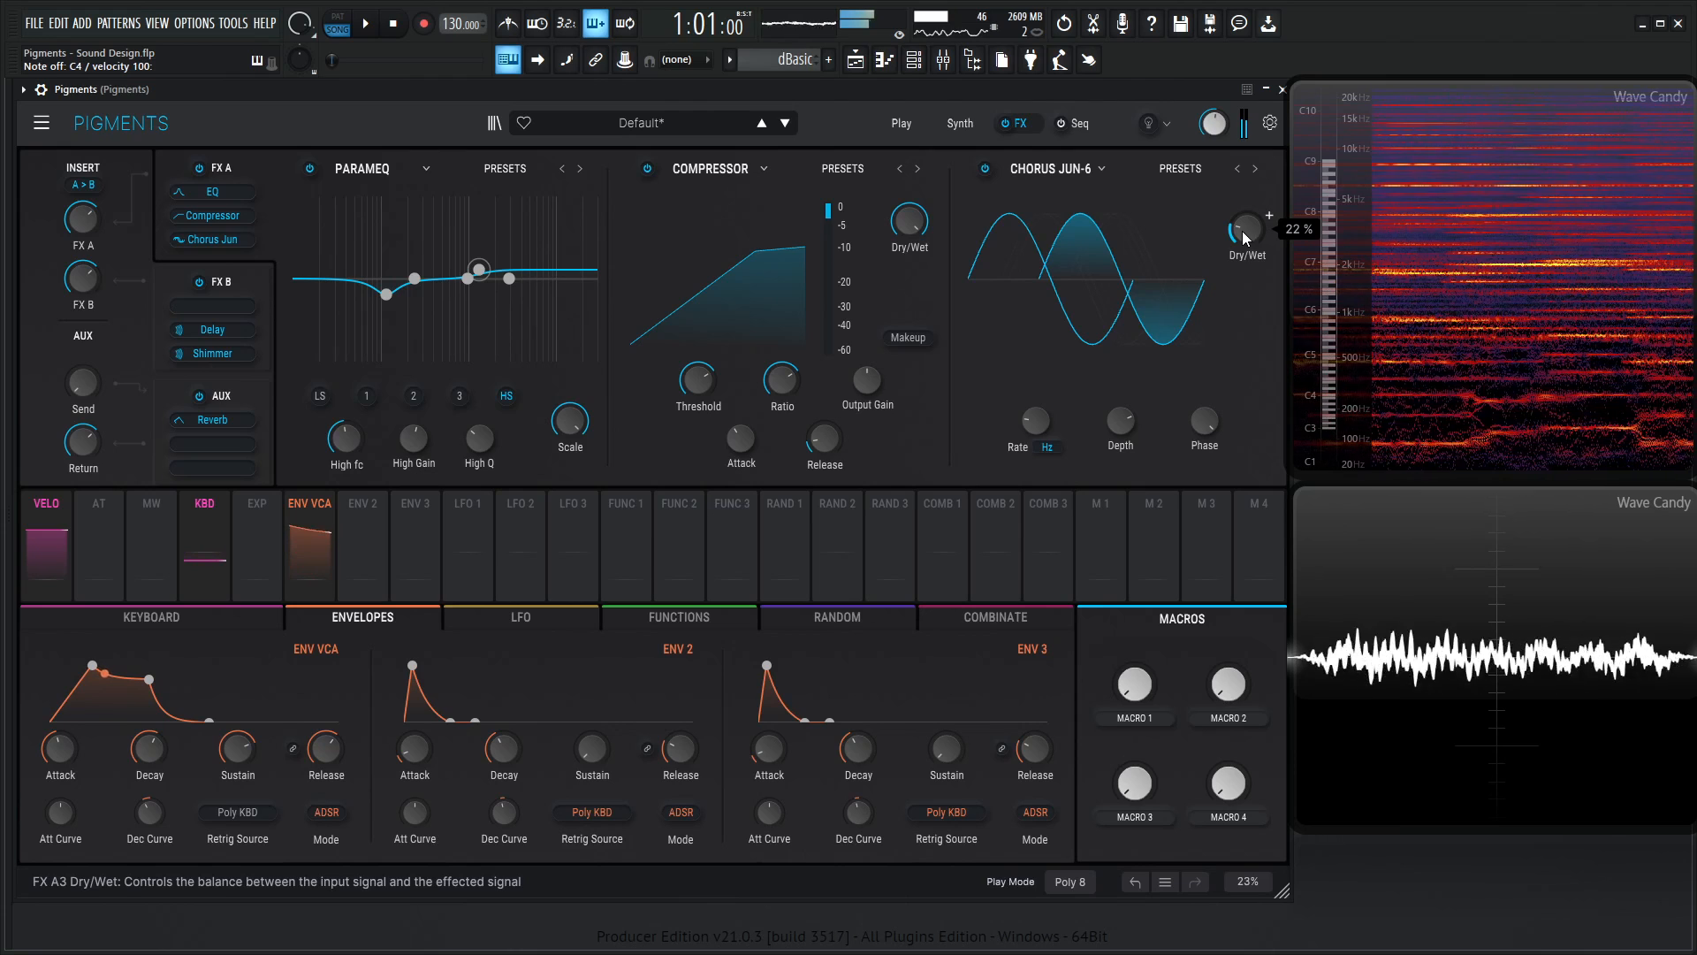
Step: Select an FX A slot while building the ParamEQ, Compressor and Jun-6 chorus bus
left_click(378, 168)
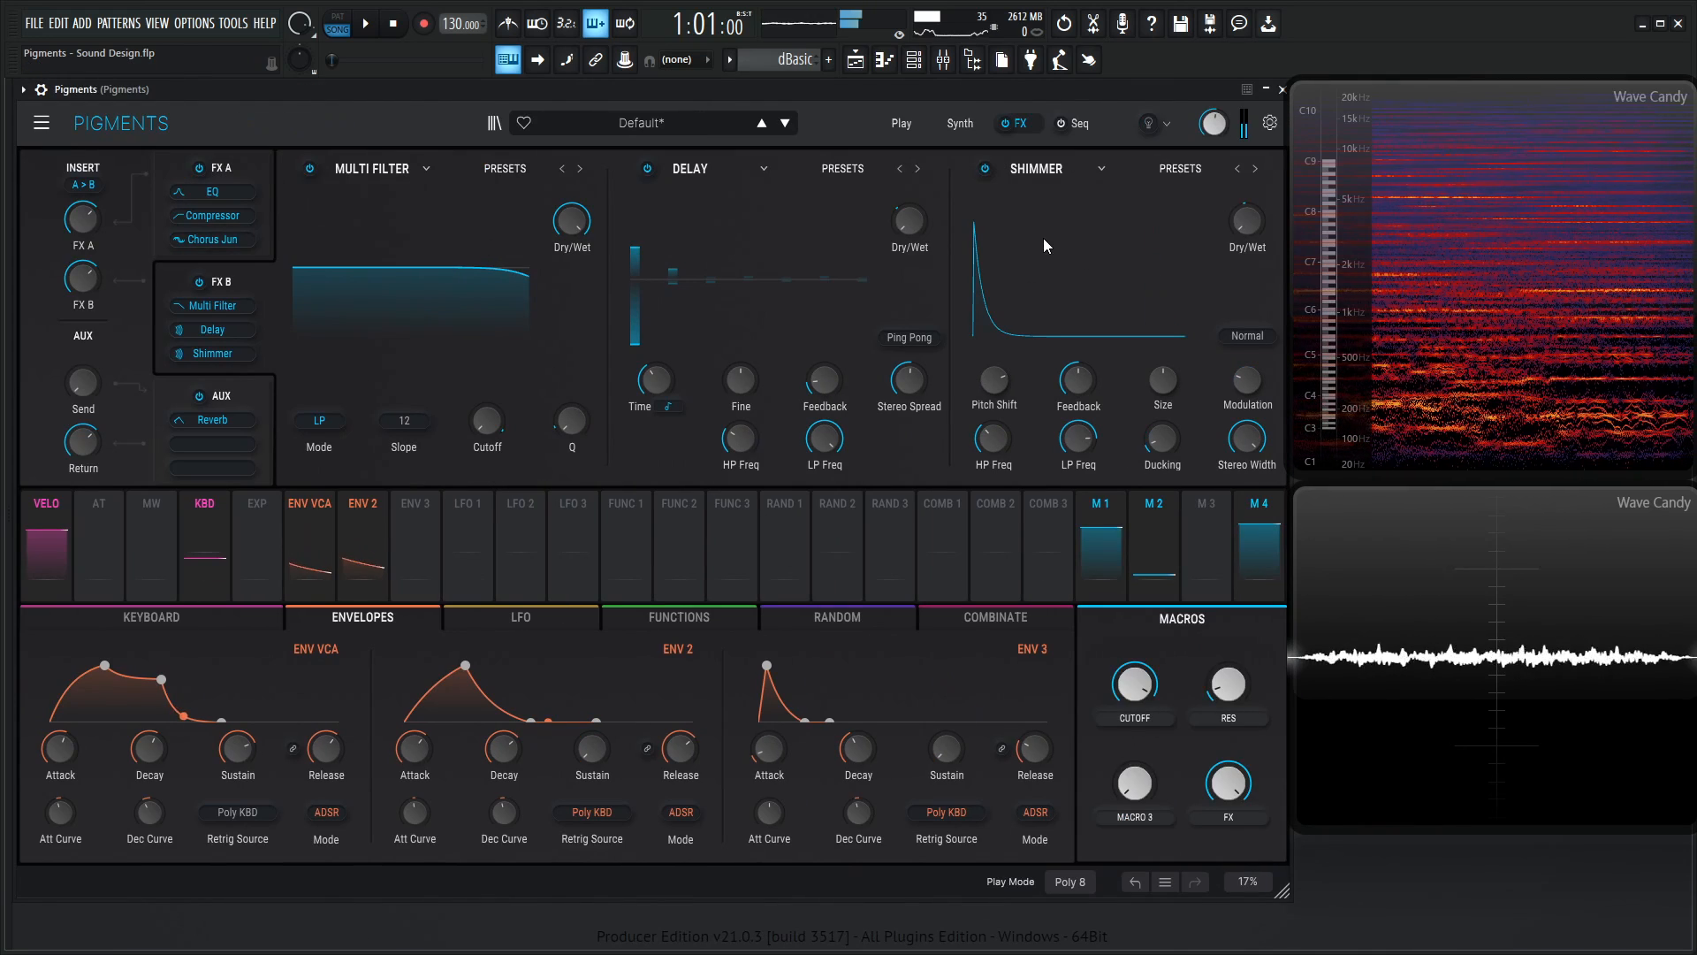
Step: Return to the Synth page and show the analog Engine 1 oscillators
left_click(958, 122)
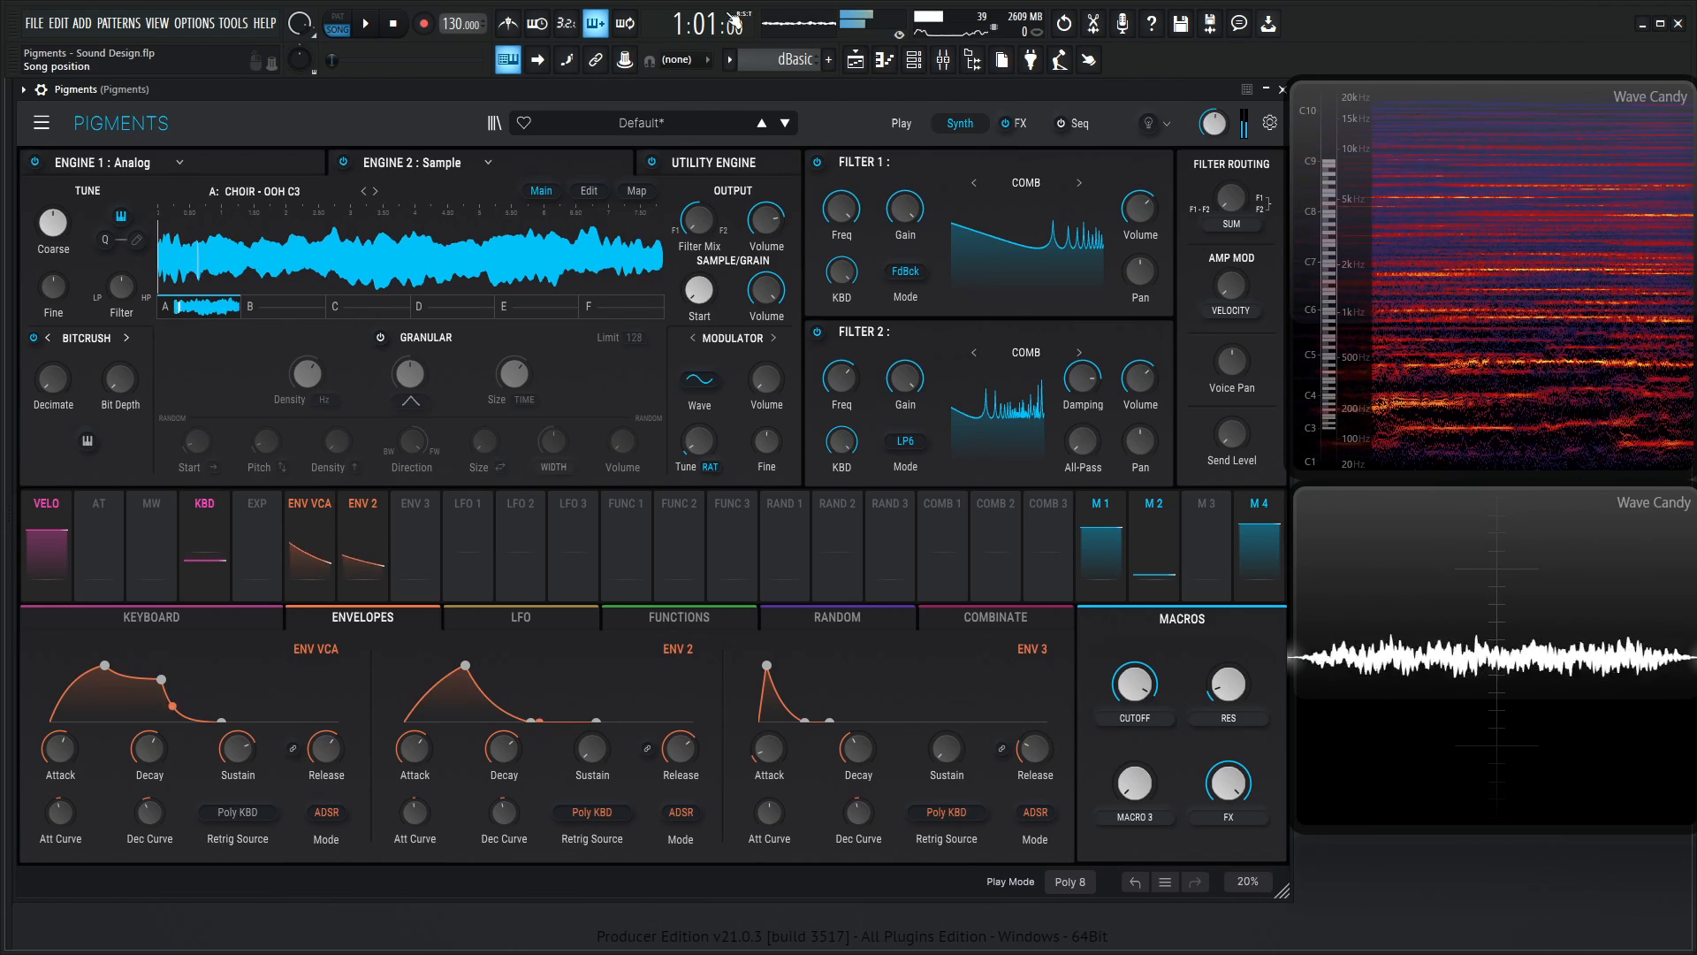
left_click(103, 163)
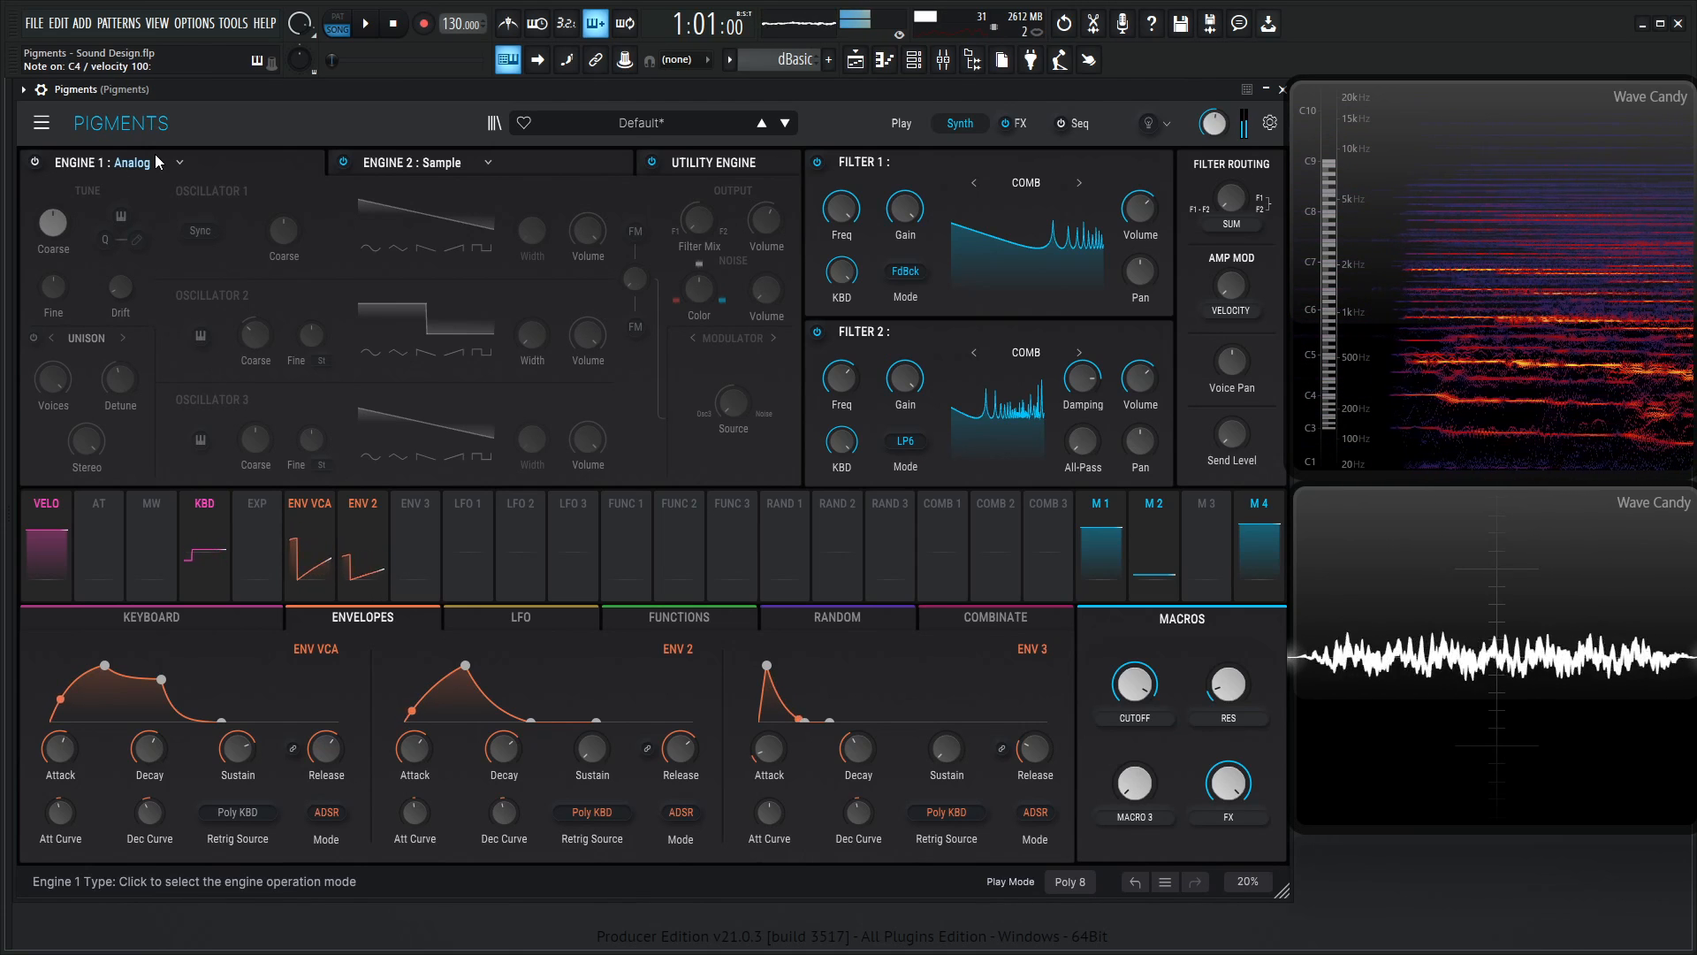